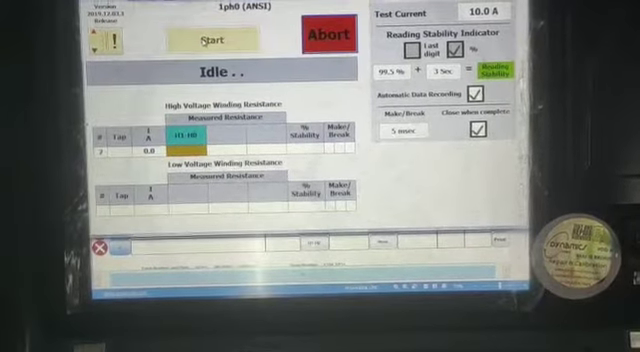
# - Start the winding resistance test so the status changes from Idle to Charging (Tap) at 10 A
pyautogui.click(216, 38)
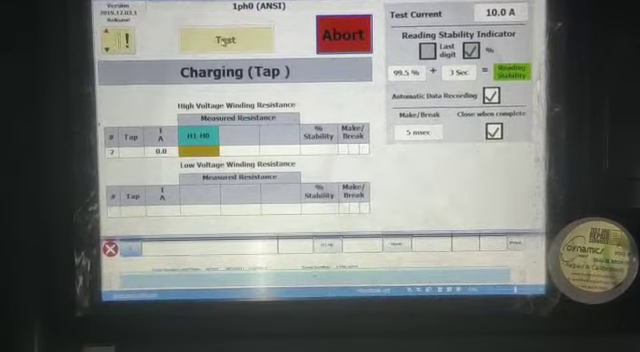